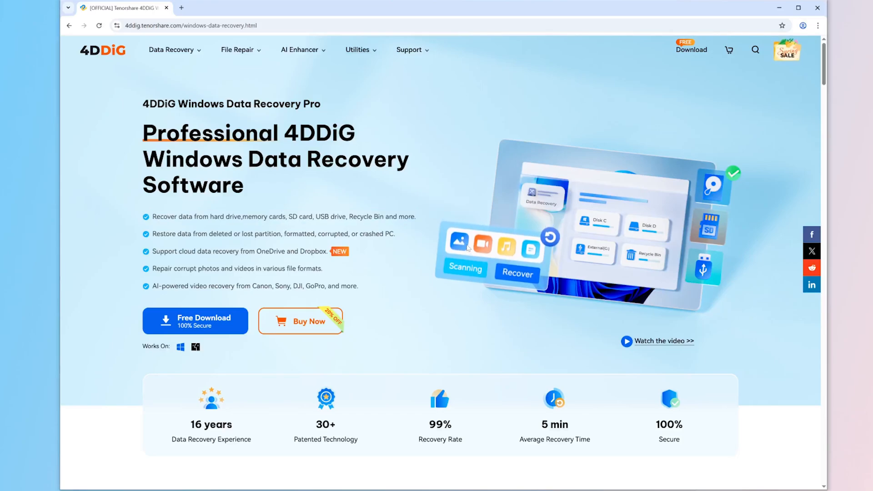
# Scroll the 4DDiG product page and show the Hard Drive Recovery scenario in the All-in-One section.
pyautogui.scroll(-3)
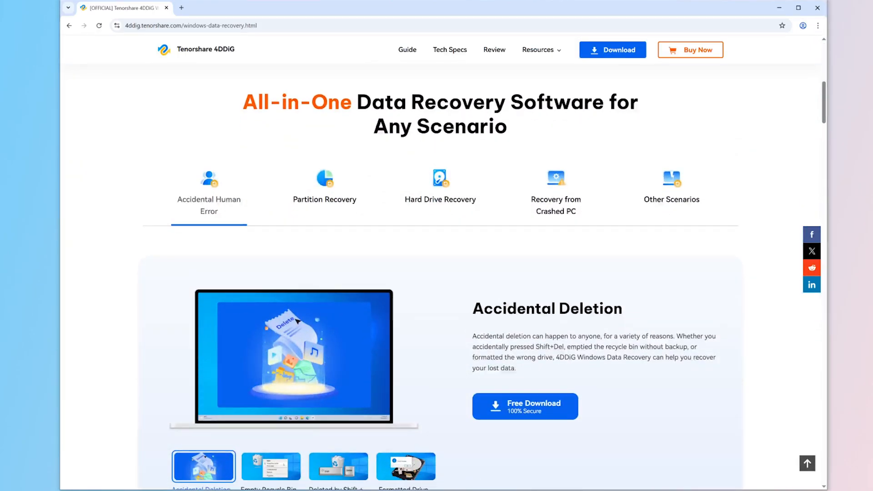
pyautogui.click(440, 189)
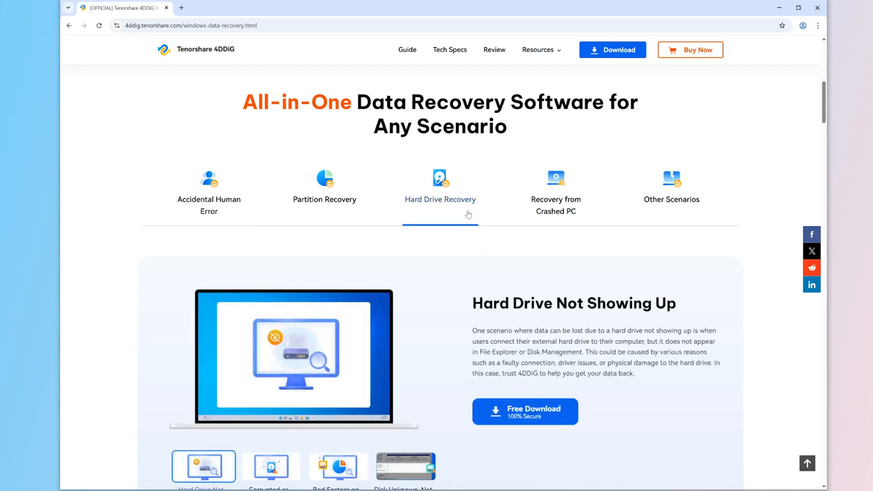
pyautogui.scroll(-3)
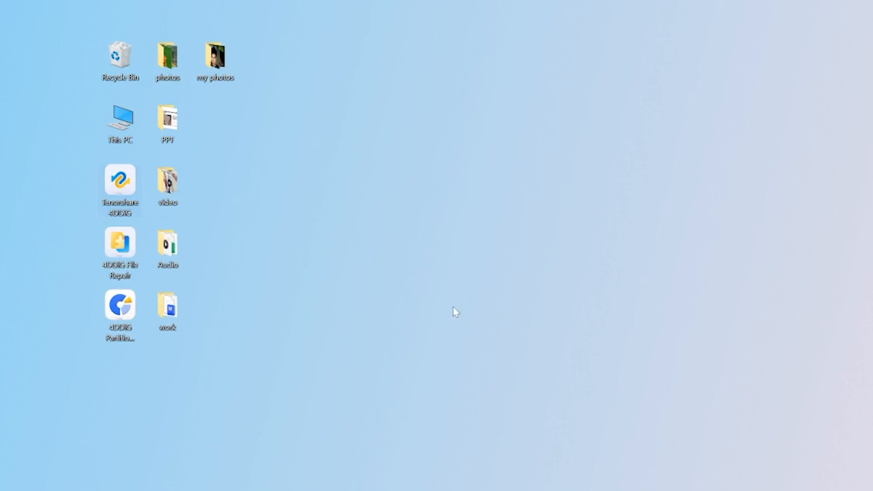
# Launch Tenorshare 4DDiG from its desktop shortcut to reach the Select a location screen.
pyautogui.doubleClick(119, 179)
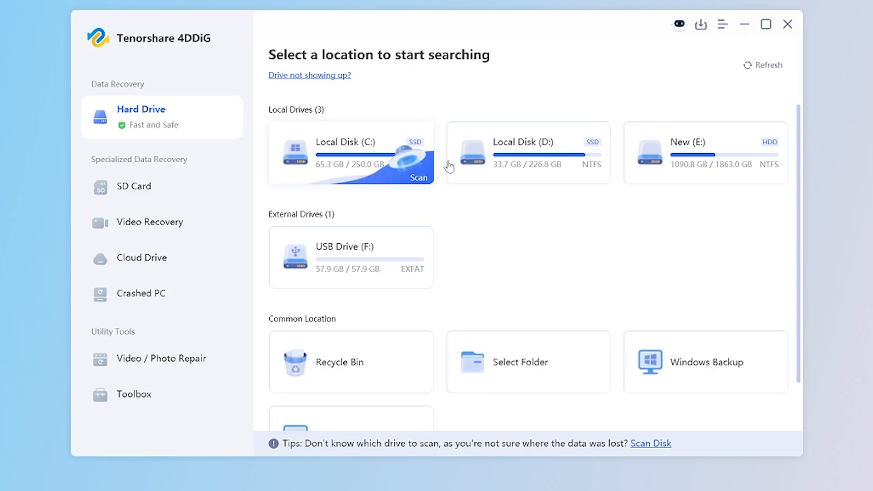
pyautogui.moveTo(496, 304)
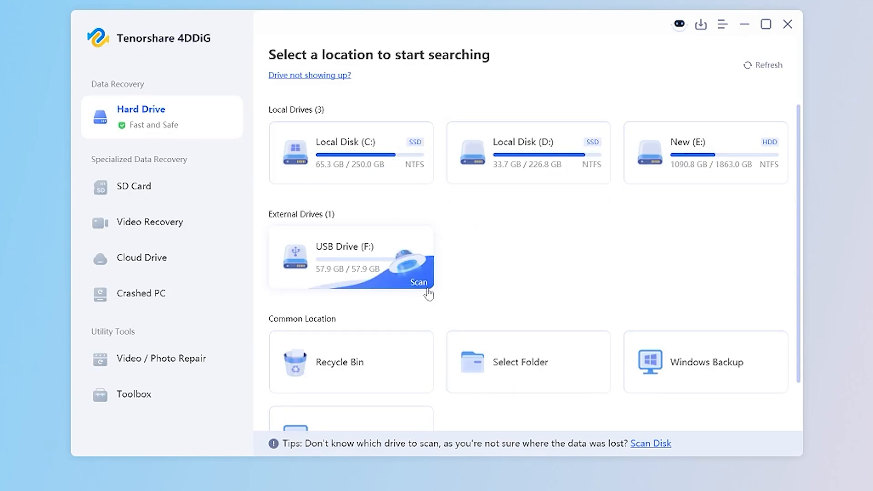
# Scan USB Drive (F:) with only the Video file type selected.
pyautogui.click(419, 282)
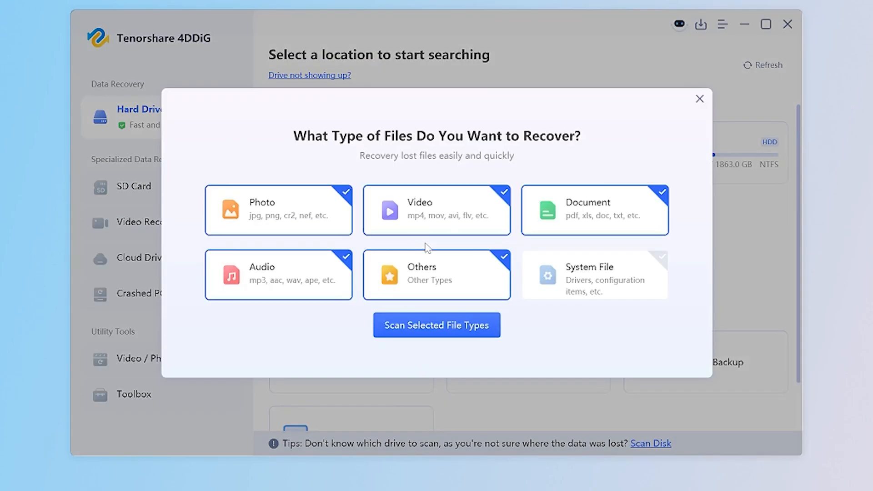
pyautogui.moveTo(466, 173)
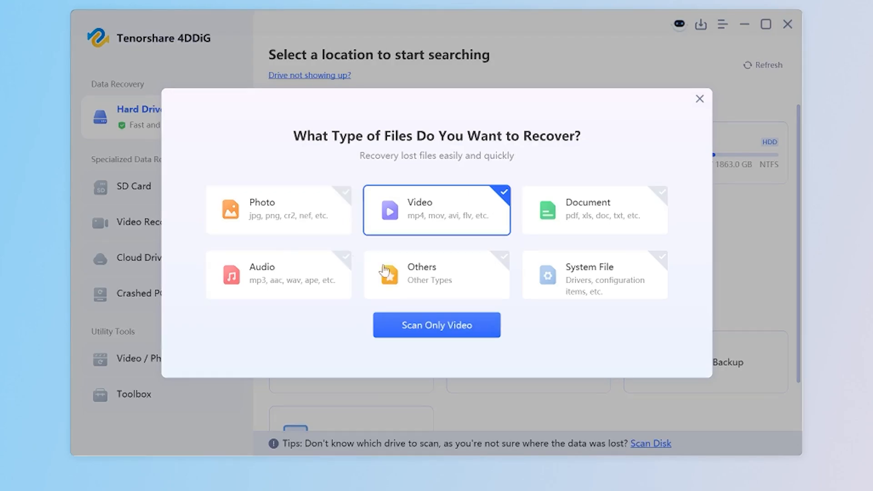
pyautogui.click(700, 98)
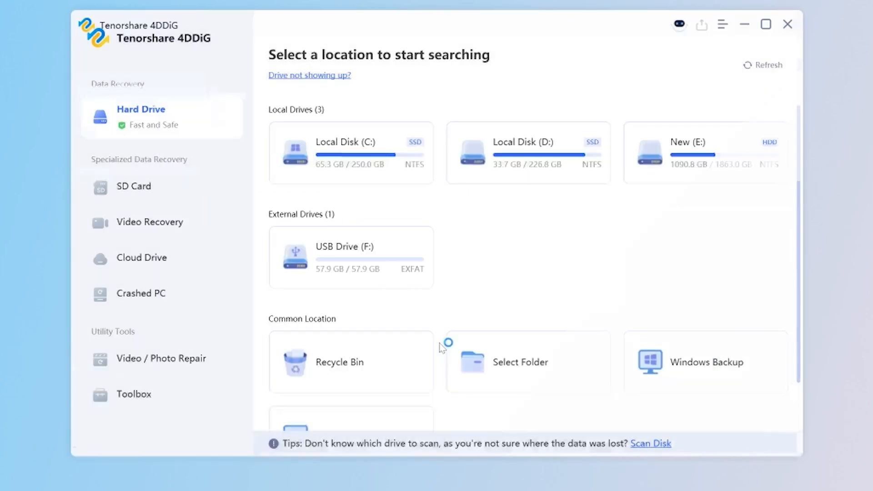
pyautogui.click(351, 258)
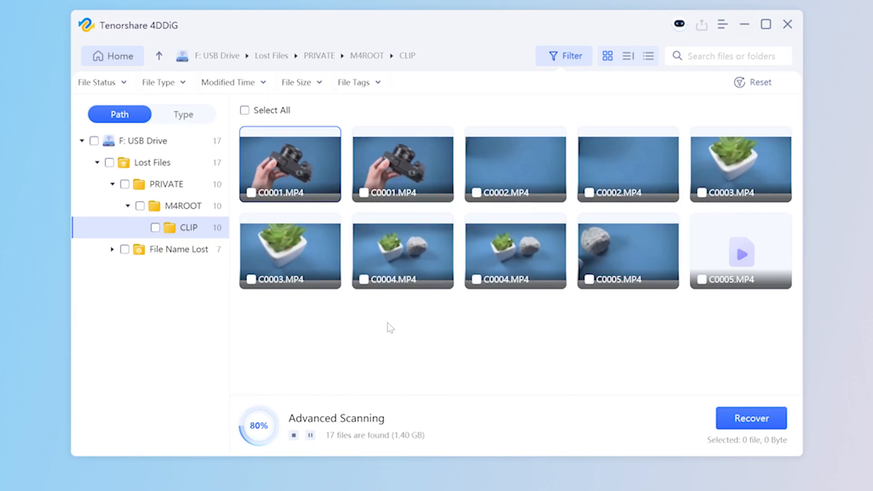
# Check C0001.MP4 and C0003.MP4 in the lost CLIP folder and recover them.
pyautogui.click(251, 193)
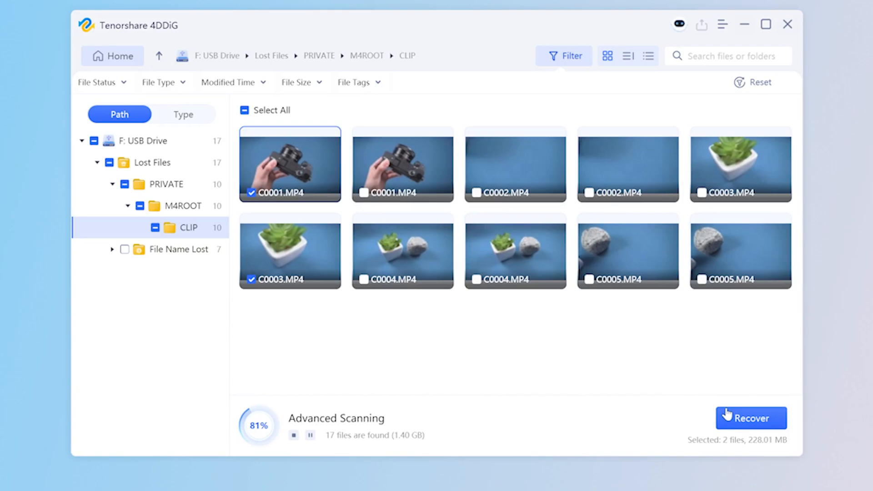
pyautogui.click(750, 419)
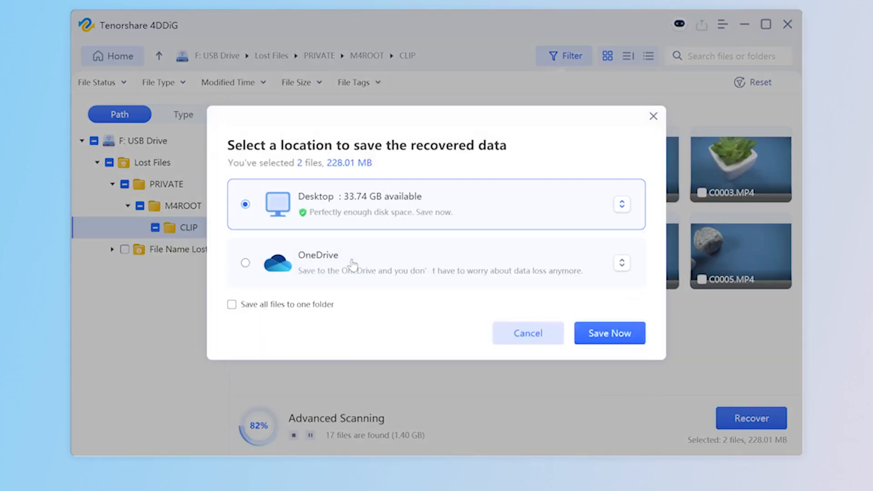
# Save the two clips to the Desktop and view them in the recovered Lost Files folder.
pyautogui.click(609, 333)
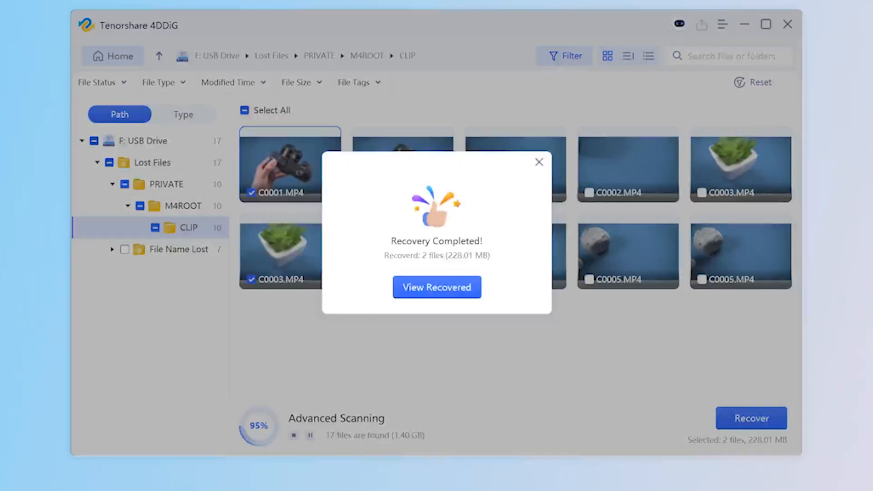
pyautogui.click(437, 288)
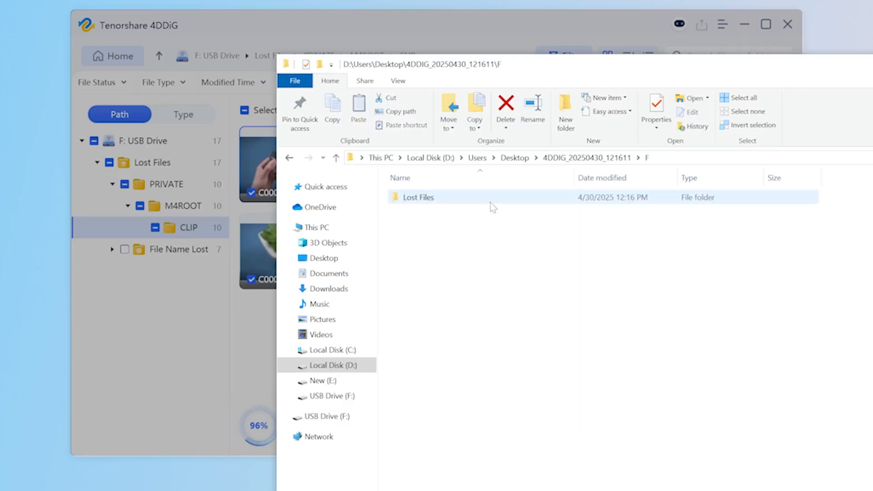
pyautogui.doubleClick(418, 198)
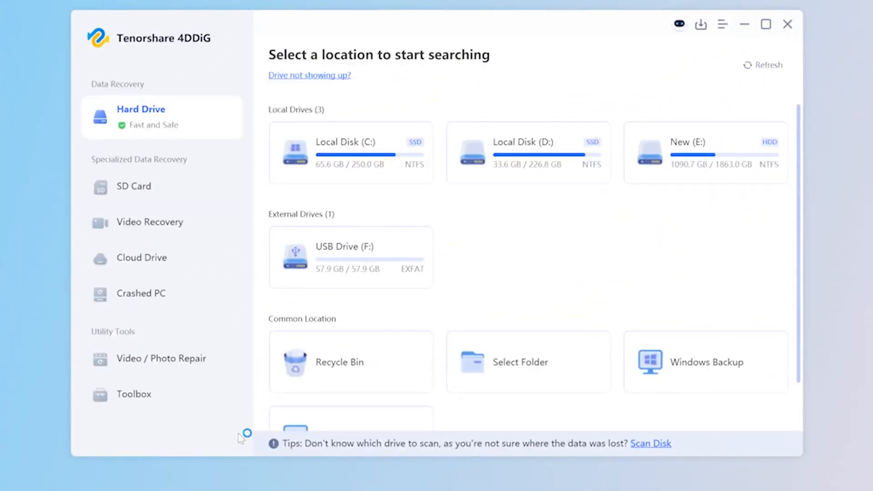
# Start Dedicated Video Recovery for mp4 and mov and show the source-device camera list.
pyautogui.click(152, 222)
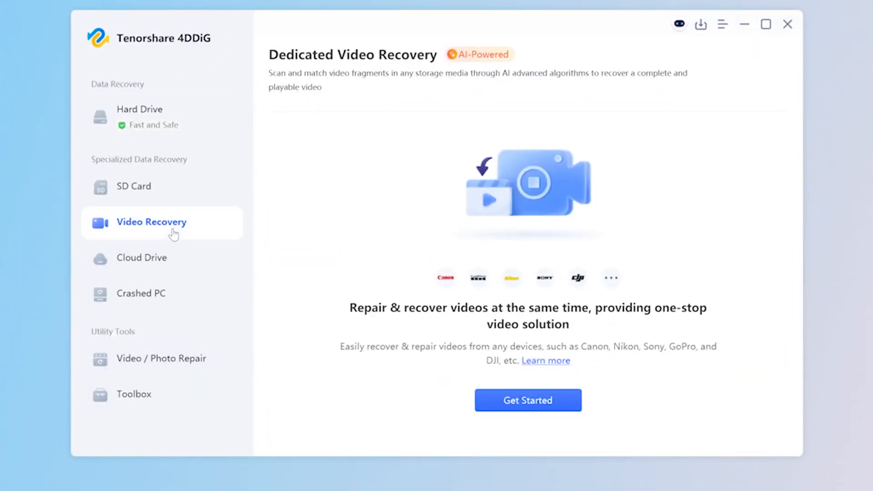
pyautogui.moveTo(360, 234)
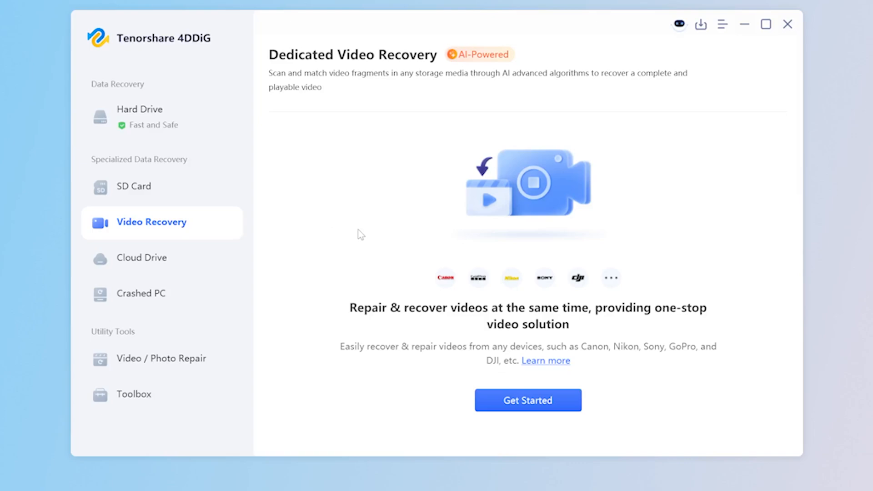
pyautogui.click(526, 400)
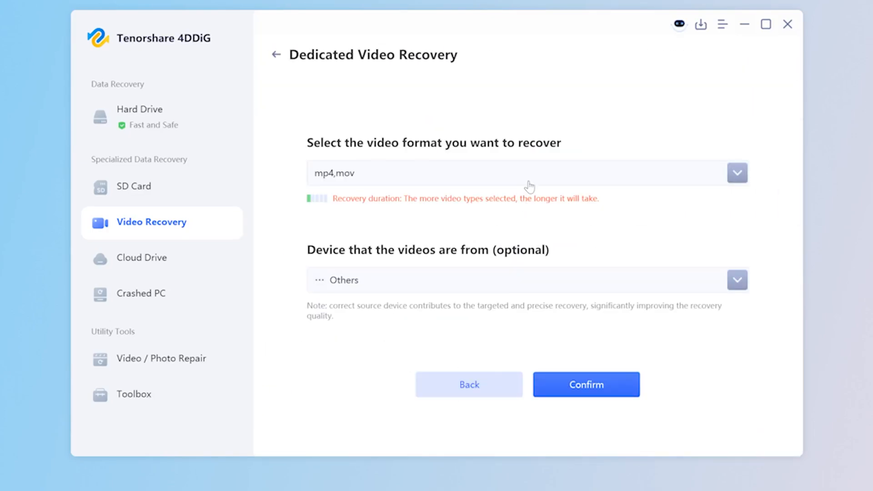
pyautogui.click(738, 173)
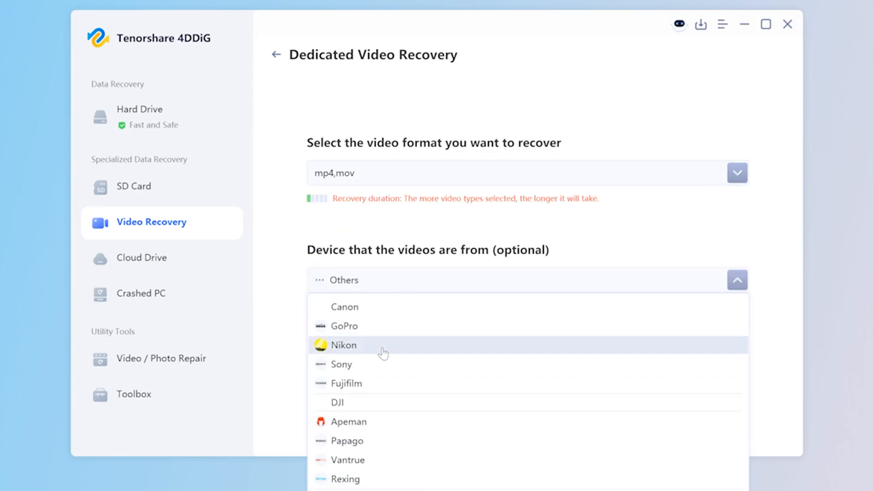
pyautogui.moveTo(349, 364)
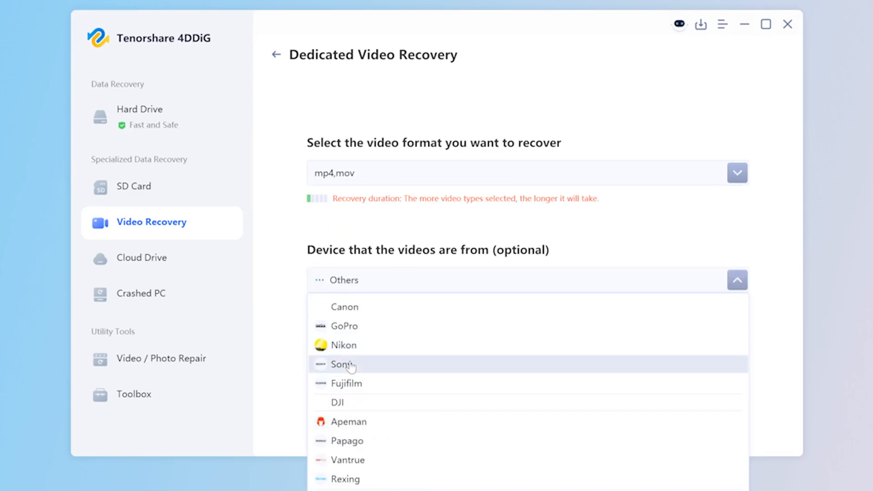